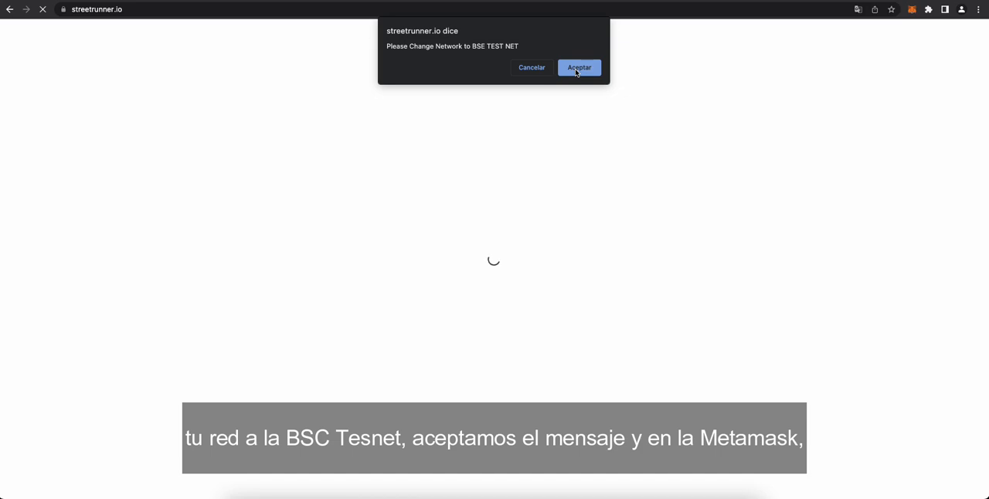
Accept the site's network request, add BSC Testnet in MetaMask, and switch to it
left_click(579, 67)
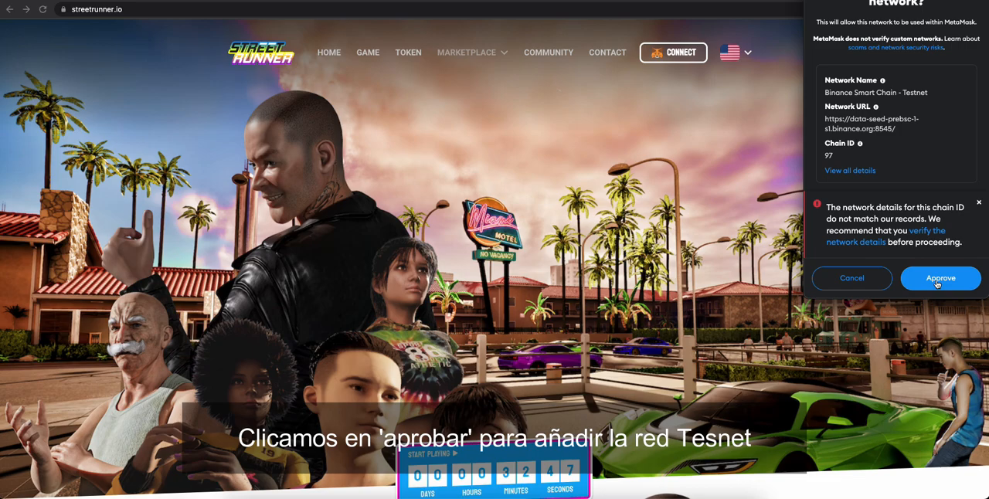
left_click(940, 278)
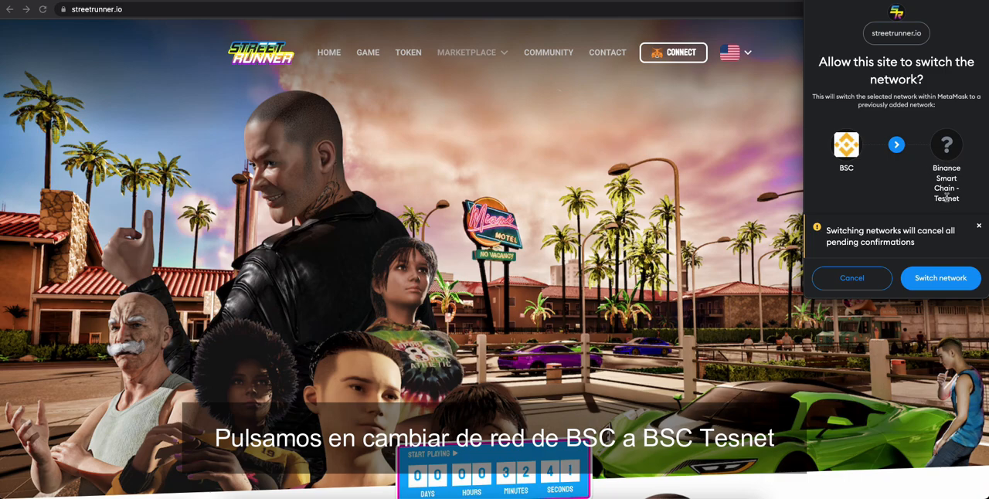
left_click(940, 278)
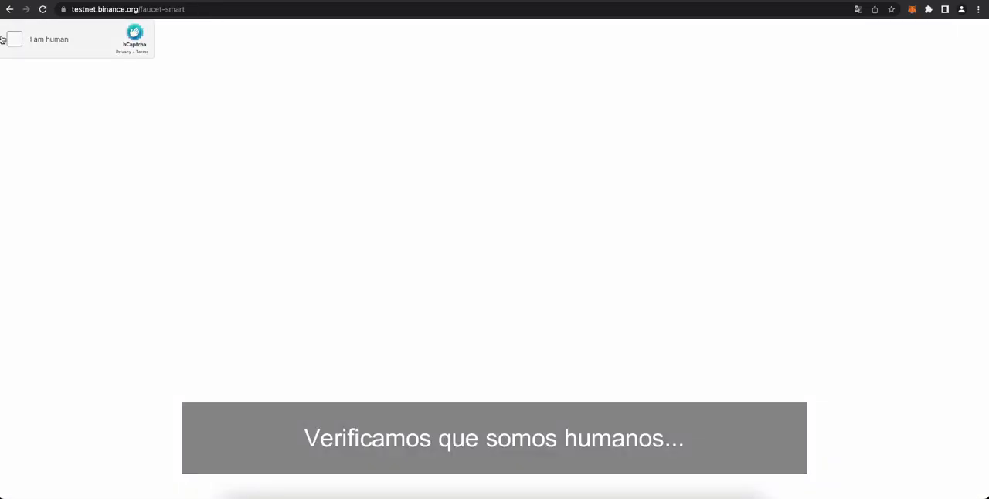
Pass the hCaptcha check by selecting every truck image
left_click(14, 40)
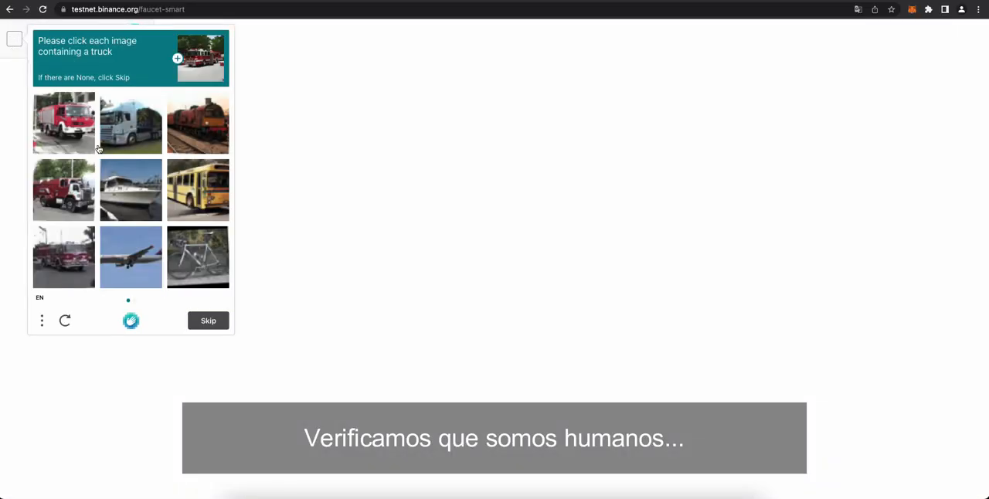
left_click(64, 122)
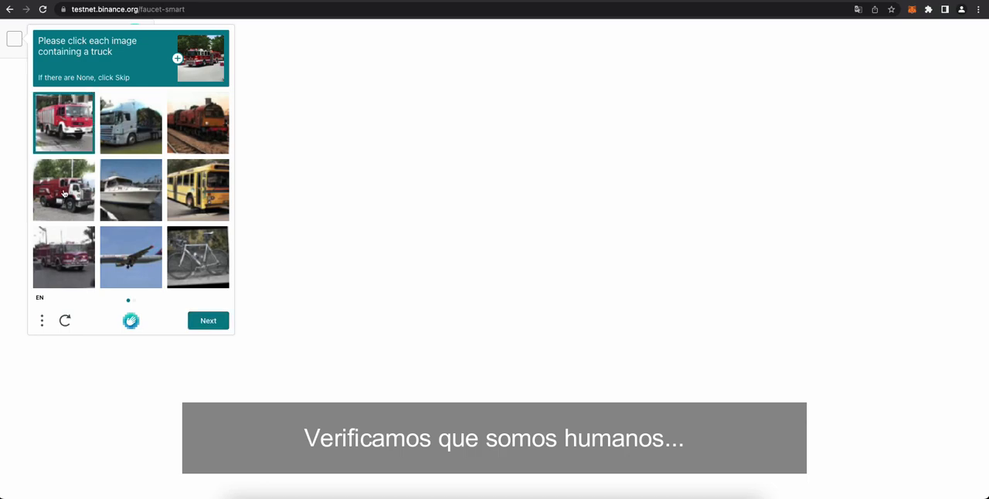
left_click(63, 190)
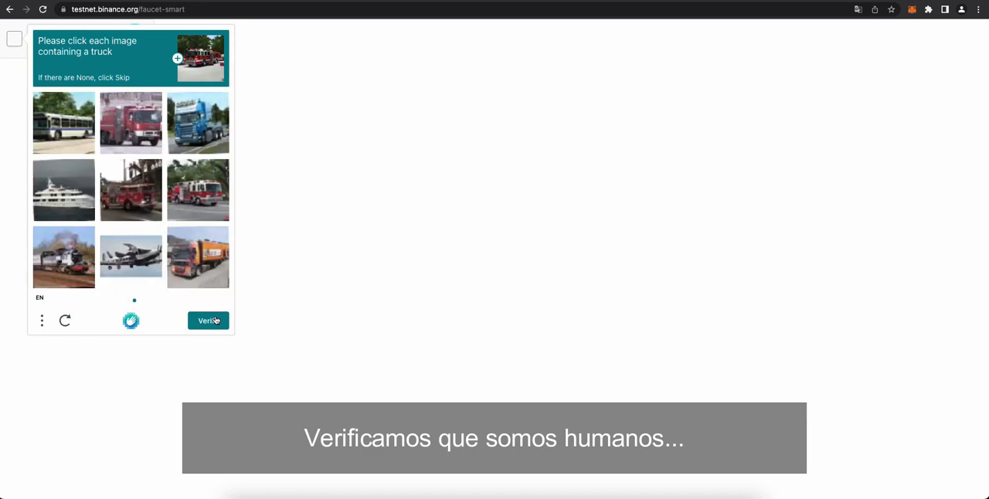
left_click(131, 122)
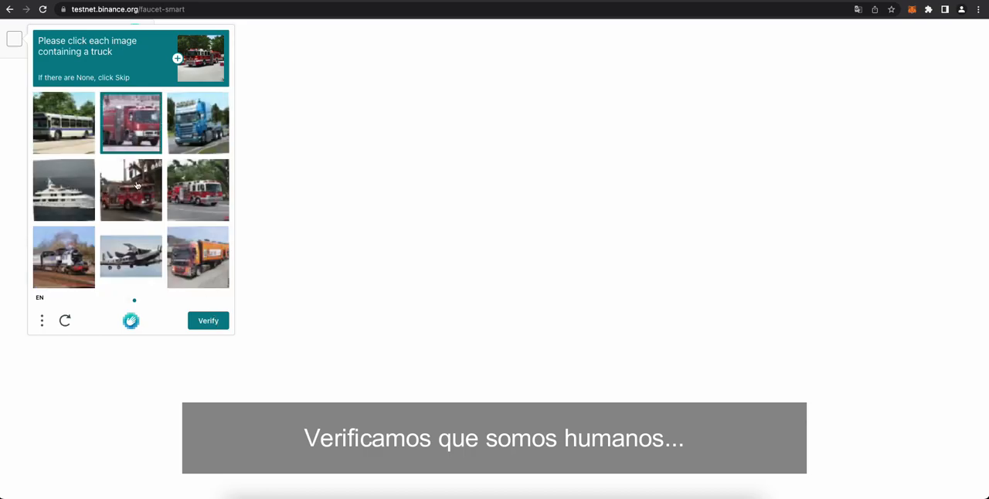
left_click(130, 189)
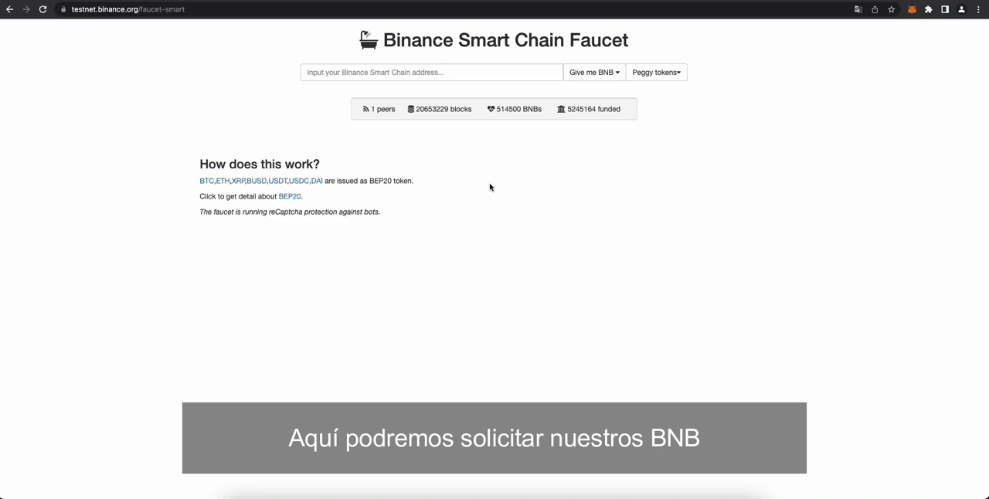
left_click(431, 72)
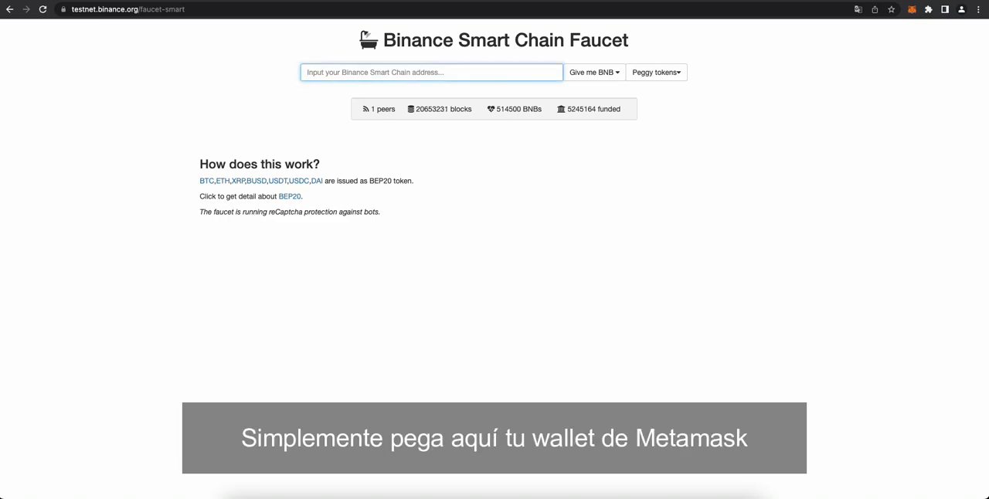
left_click(911, 9)
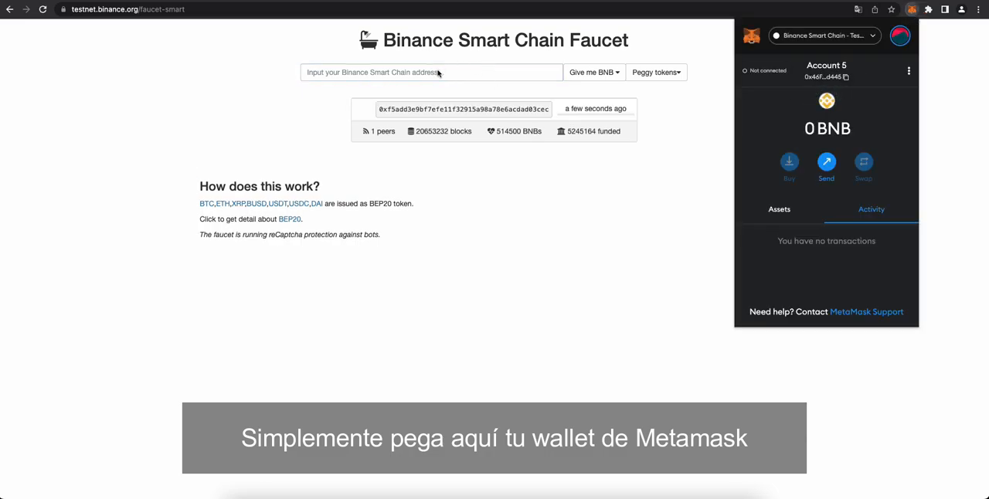
left_click(431, 72)
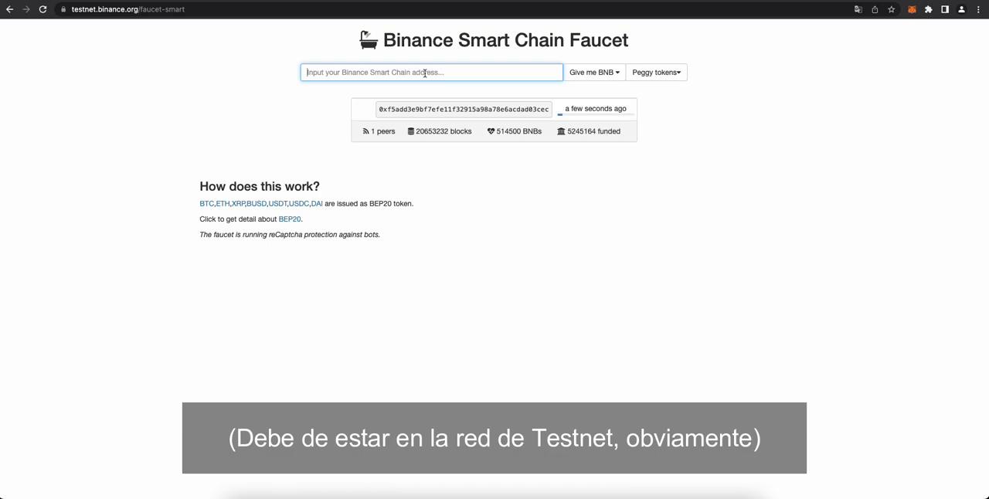
type("0x46F3F539188AE702BA7d5404A6Ta20454B49d445")
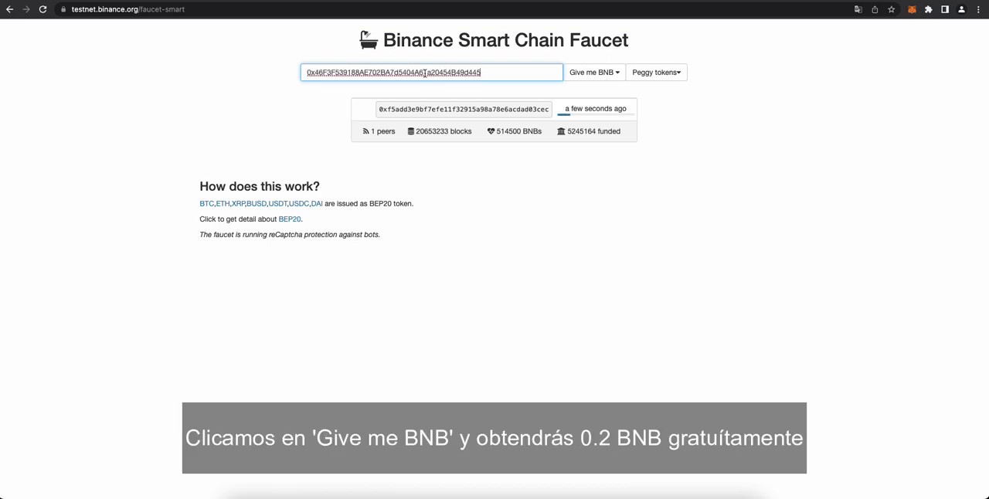
left_click(593, 72)
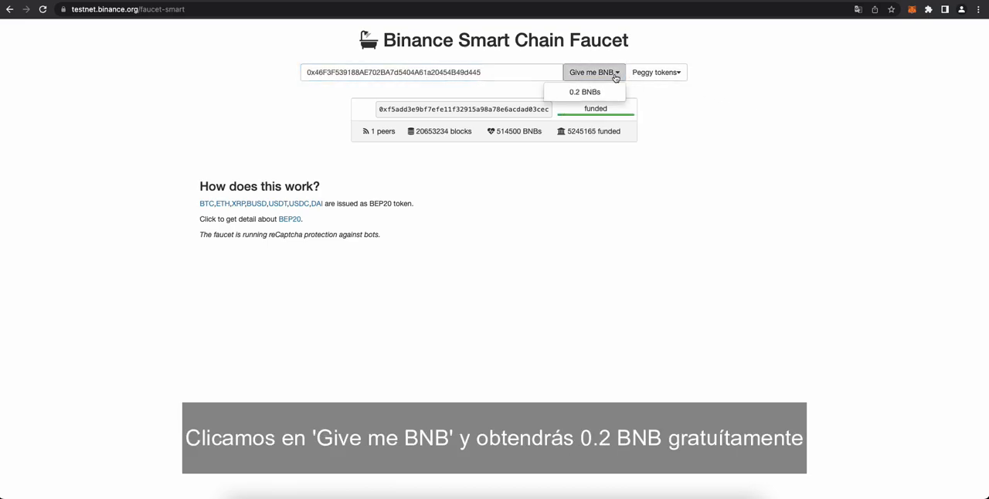
mouse_move(585, 92)
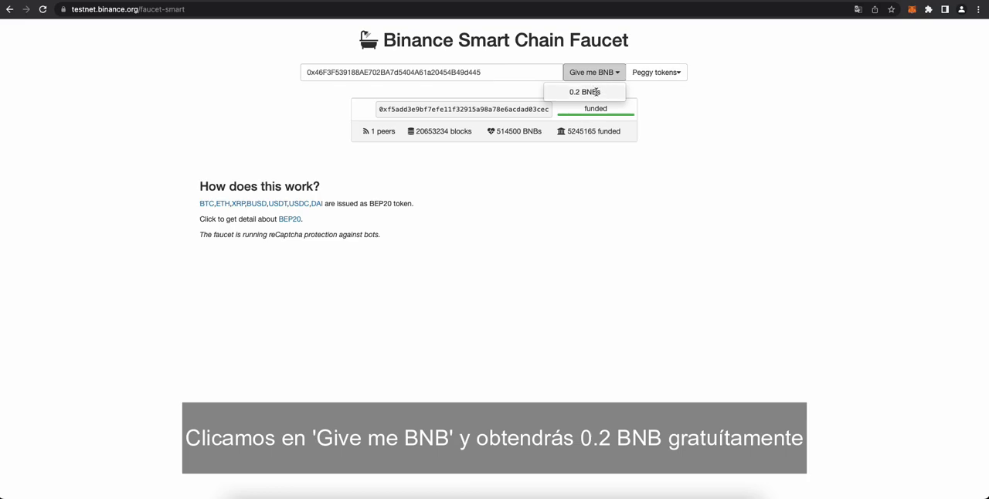
left_click(584, 91)
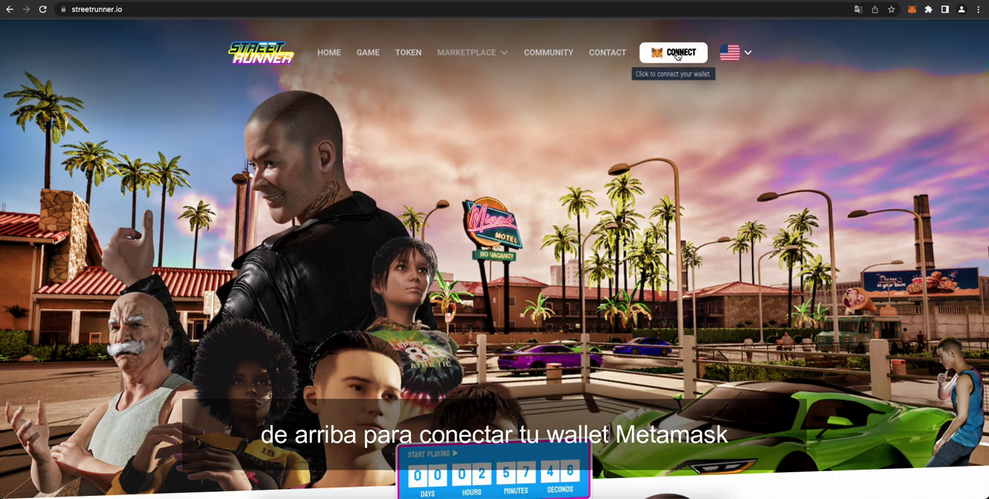
Connect and sign in with MetaMask on Street Runner, then view the player profile
left_click(672, 52)
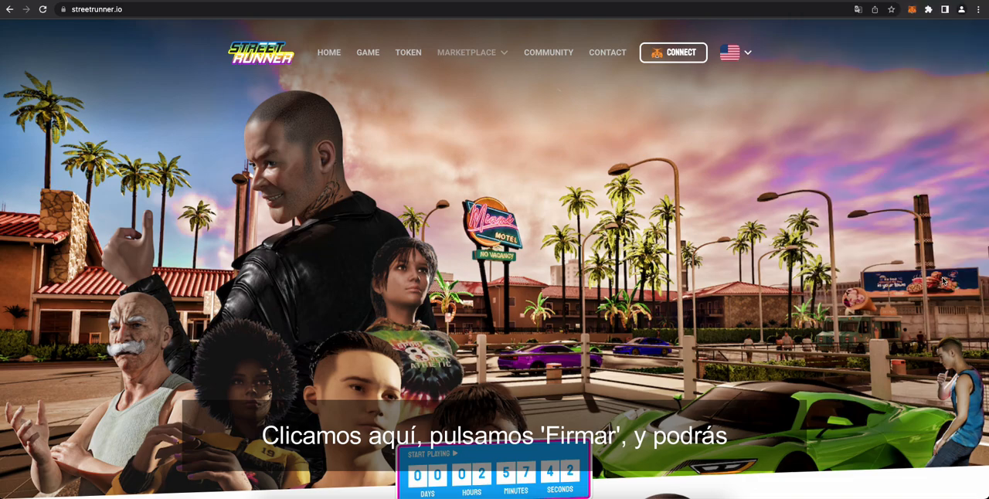
left_click(673, 51)
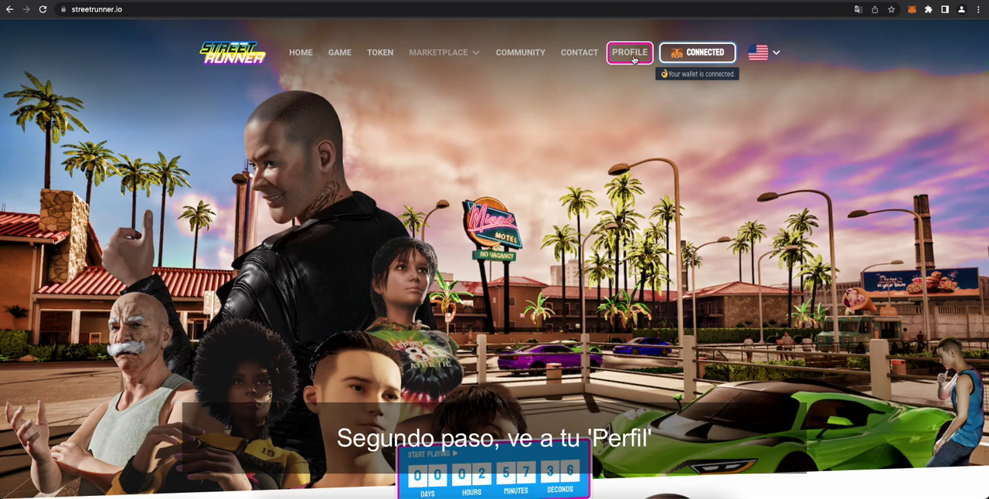
left_click(629, 52)
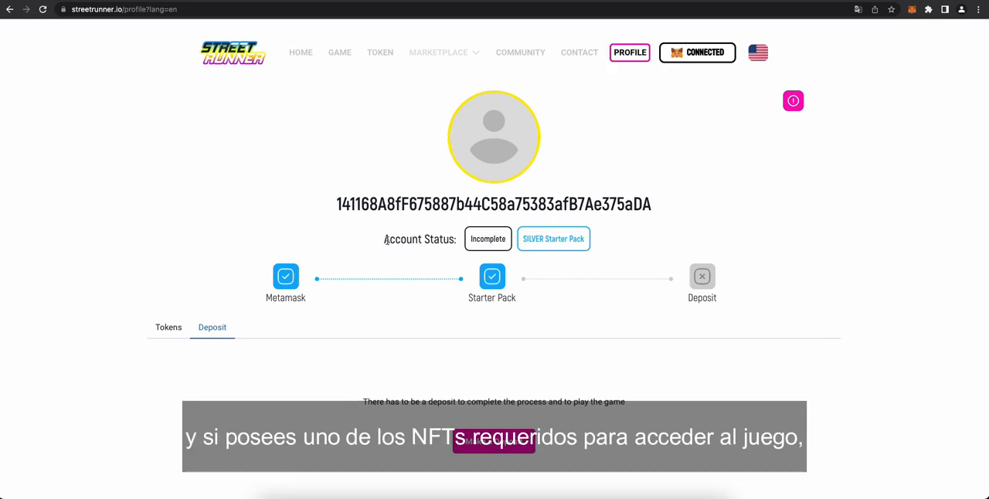
mouse_move(384, 252)
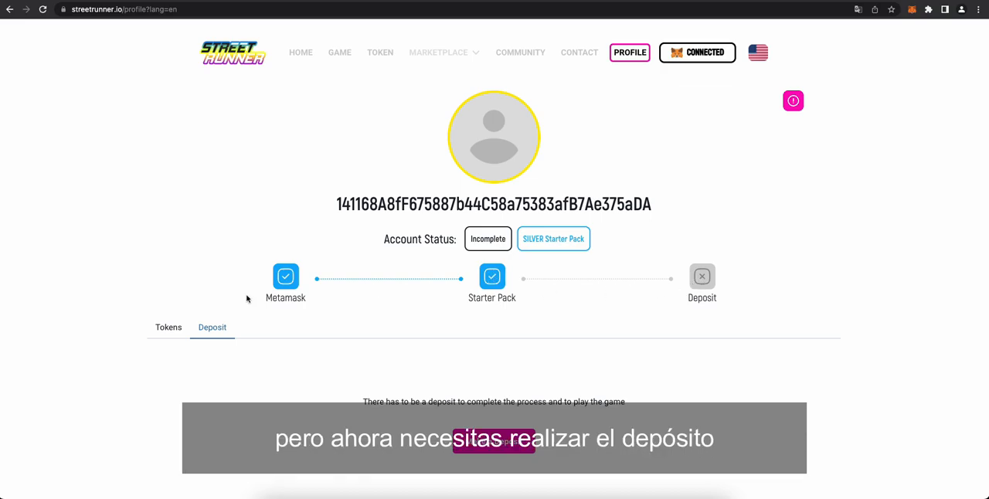
Review the Tokens tab's 0 SRG balance and Silver Starter Pack, then return to Deposit
left_click(168, 330)
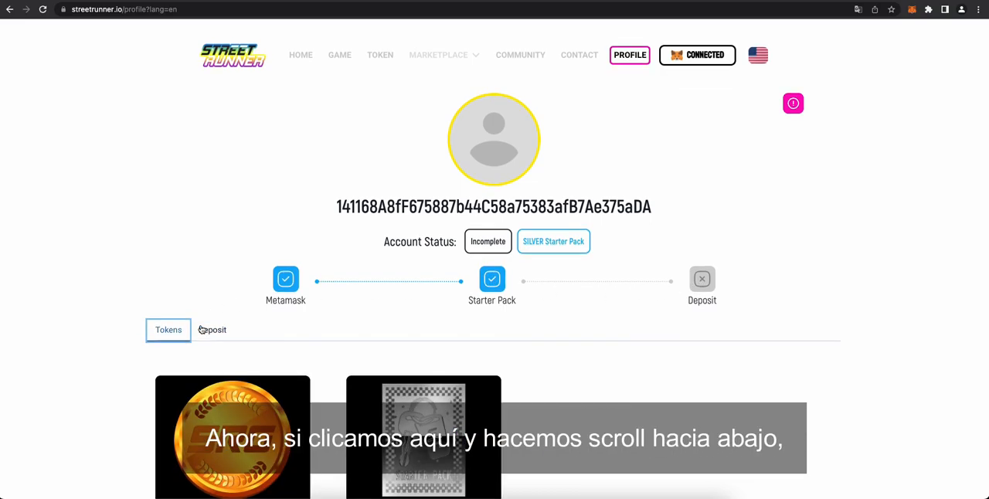
scroll("down", 3)
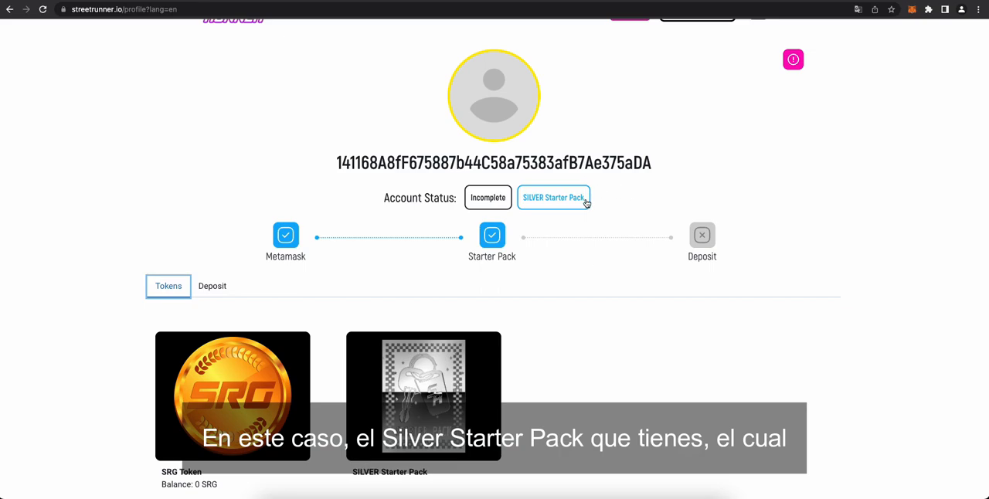
mouse_move(374, 294)
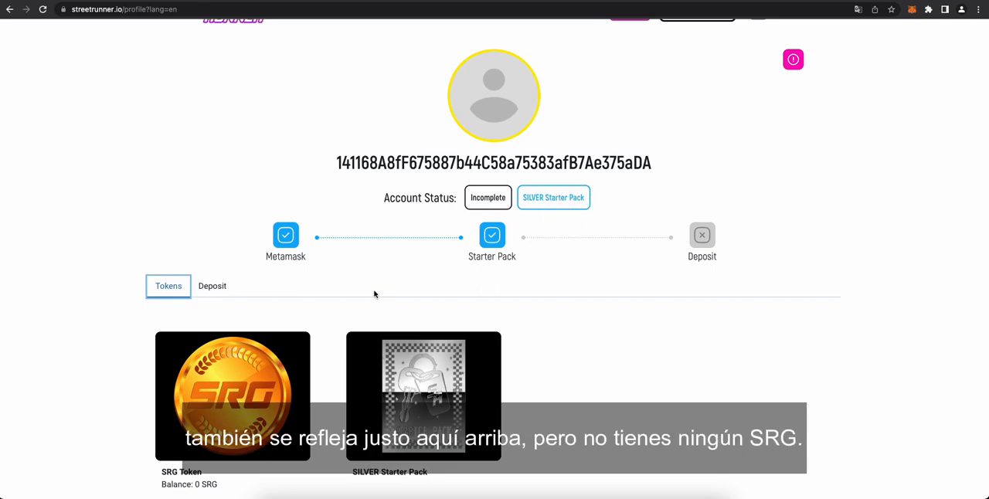
mouse_move(206, 489)
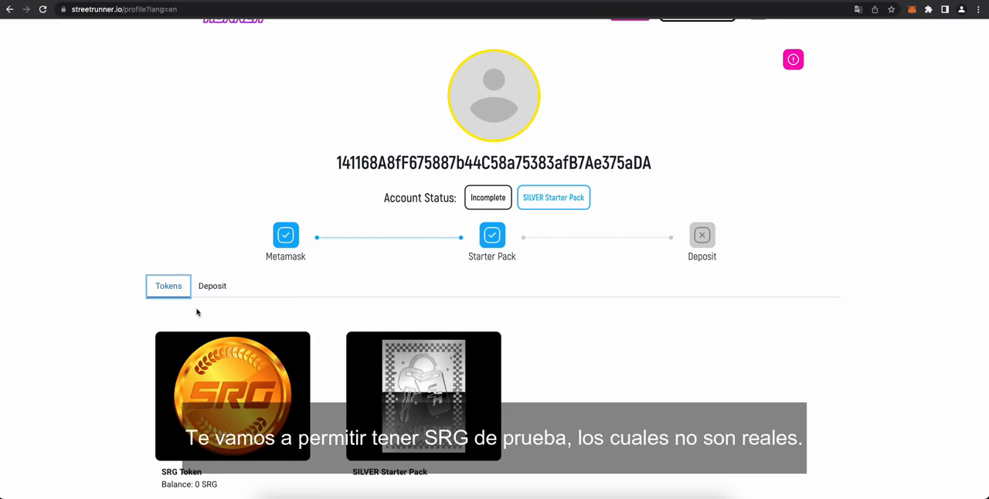
left_click(212, 286)
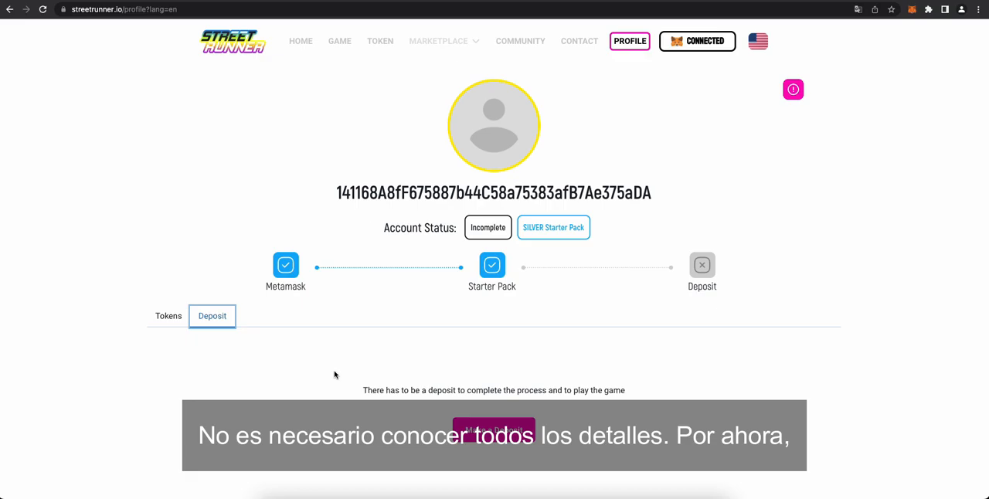
mouse_move(539, 426)
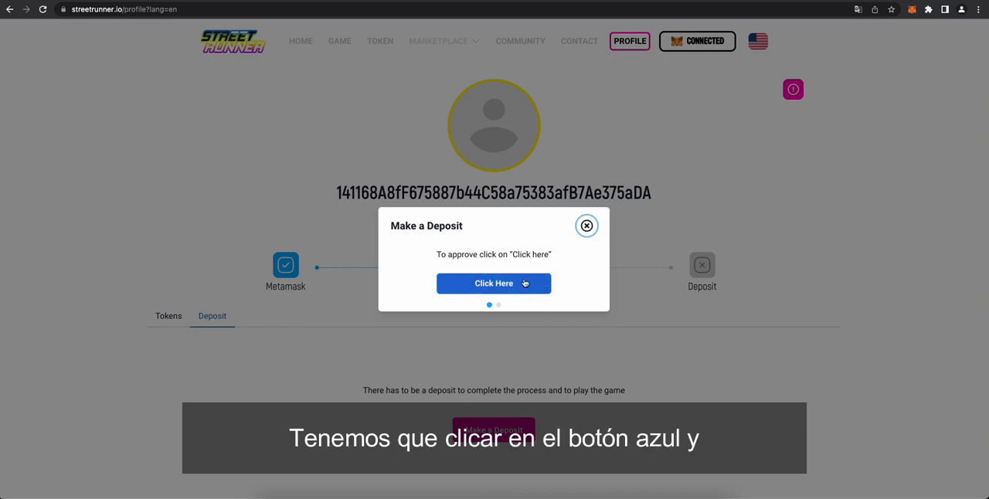
Approve the deposit and confirm MetaMask's permission for streetrunner.io to spend 1000 SRG
left_click(494, 283)
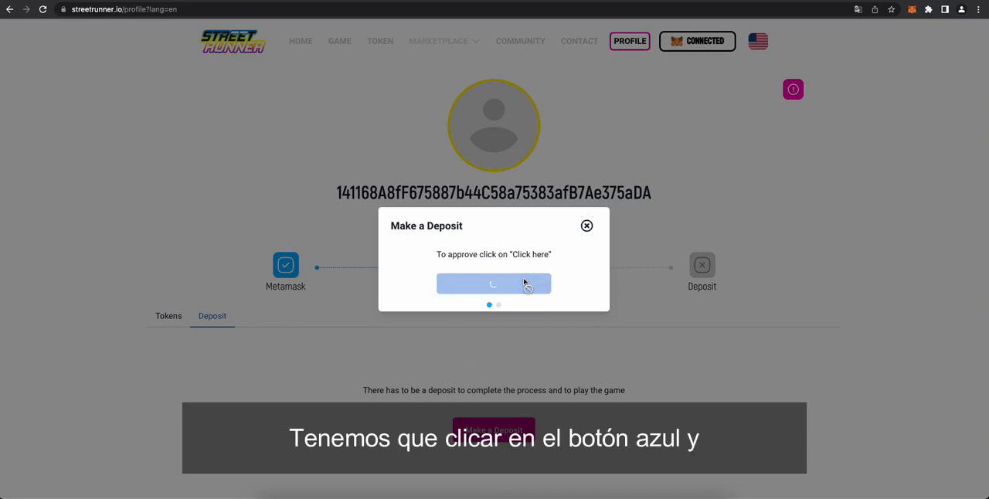
left_click(494, 284)
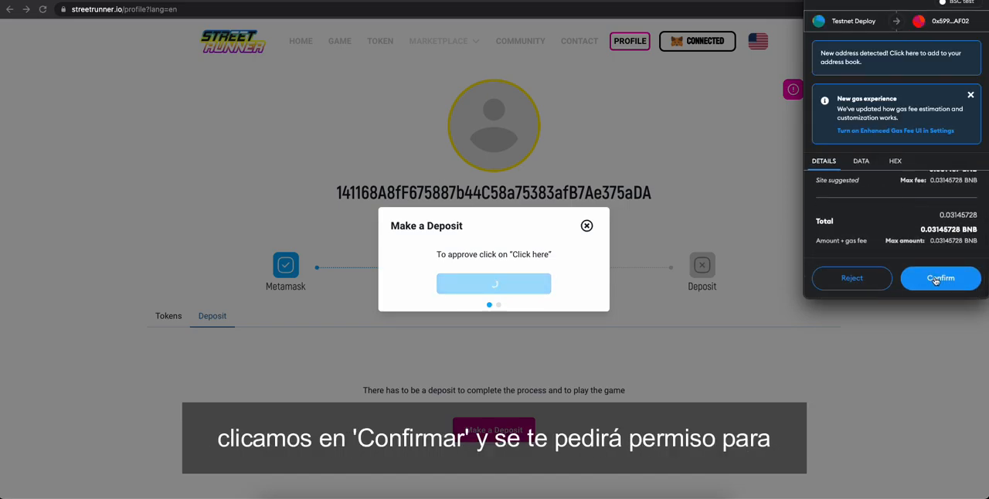
left_click(940, 278)
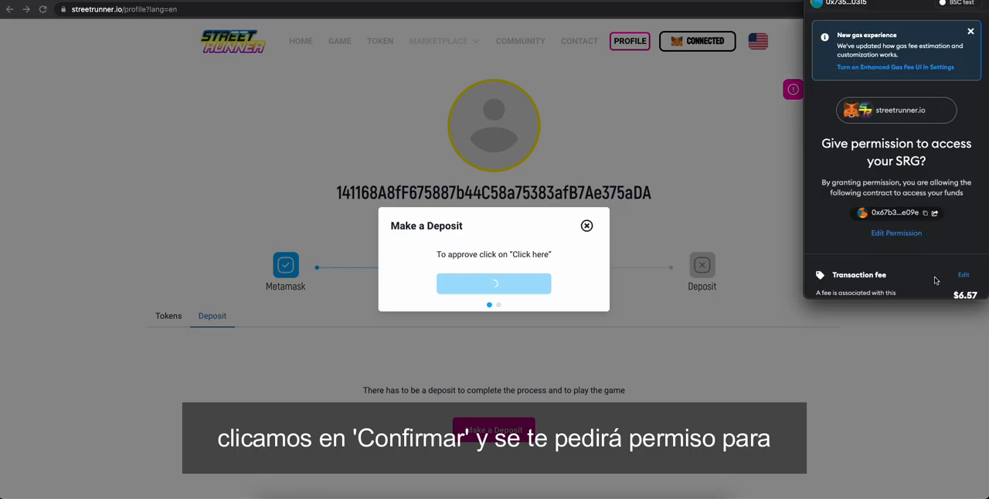
left_click(892, 287)
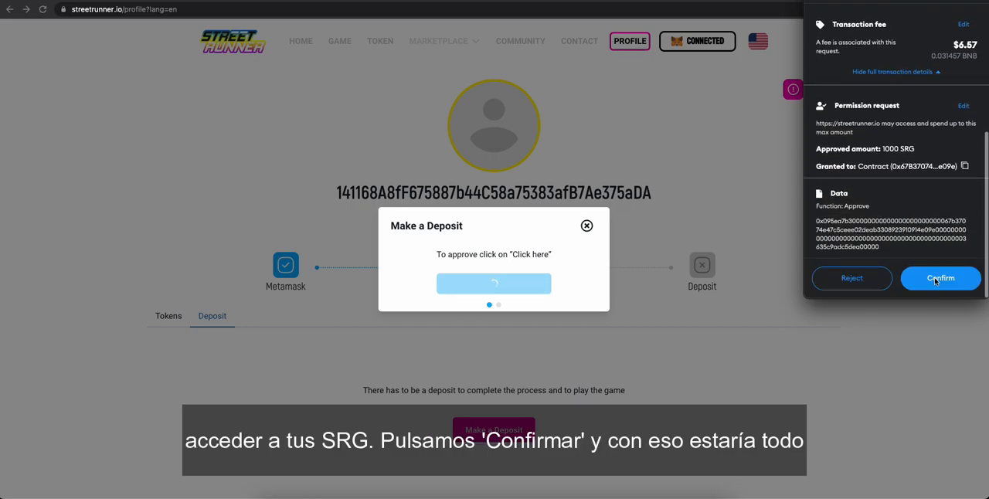
left_click(940, 278)
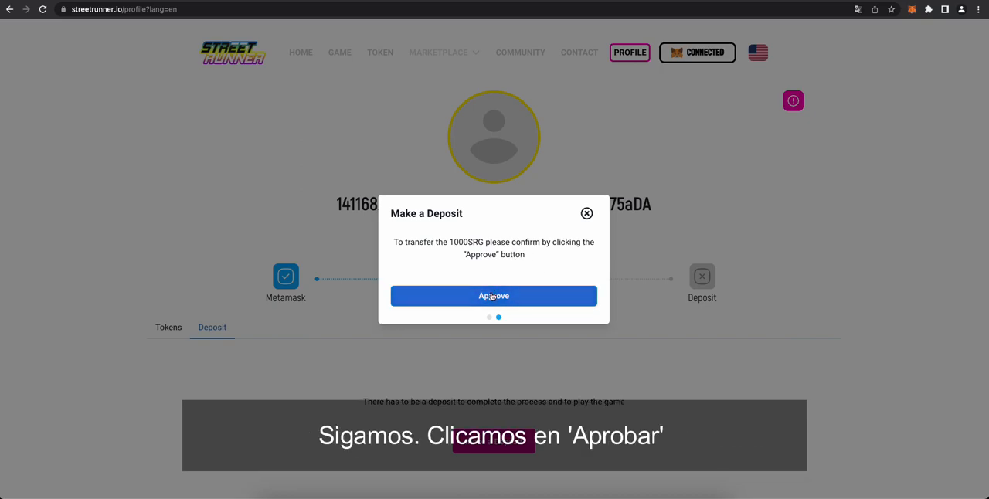
Approve the 1000 SRG transfer, review its fee, and confirm it in MetaMask
left_click(493, 296)
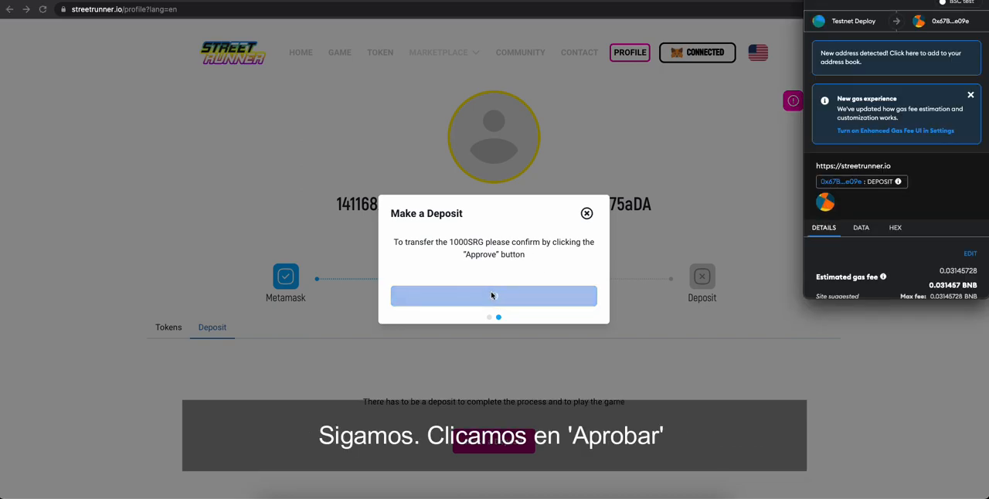
left_click(492, 296)
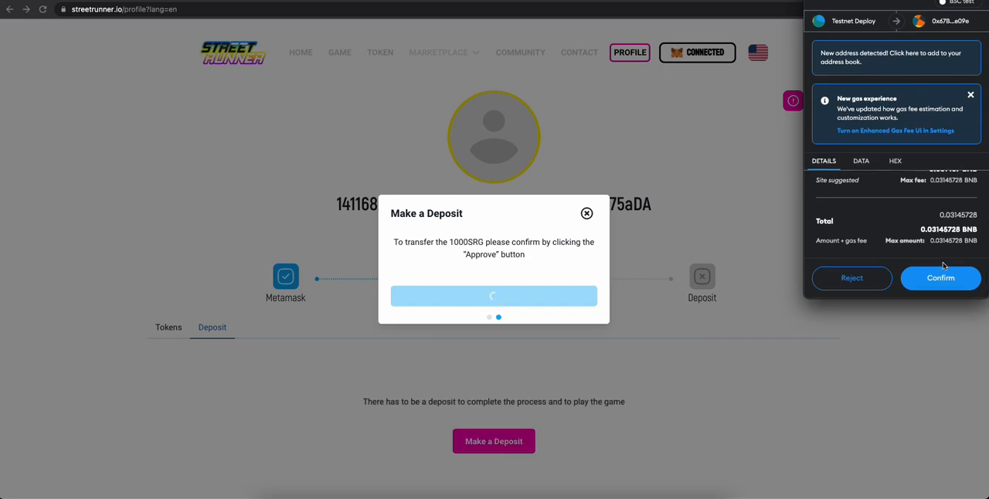
left_click(940, 277)
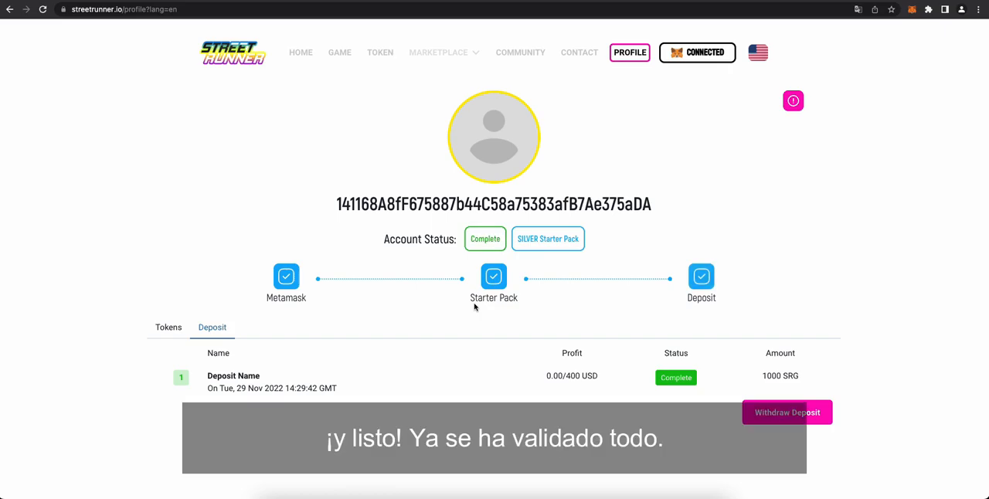
mouse_move(297, 364)
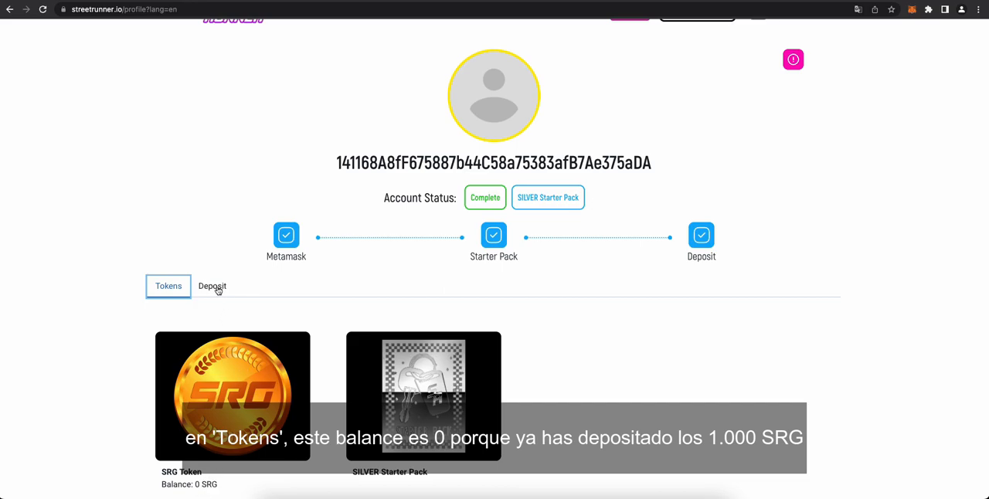
Return to the deposit list and highlight the 0.00/400 USD profit figure
left_click(212, 286)
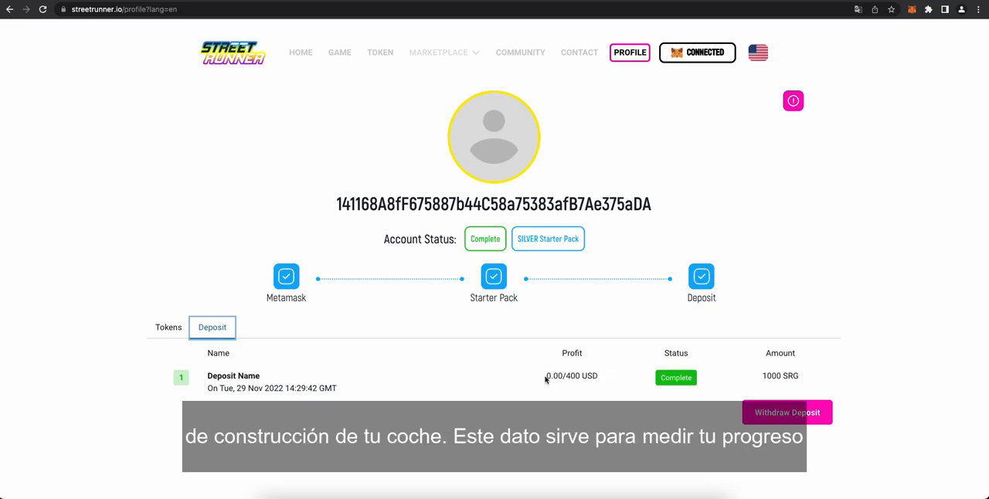
double_click(571, 376)
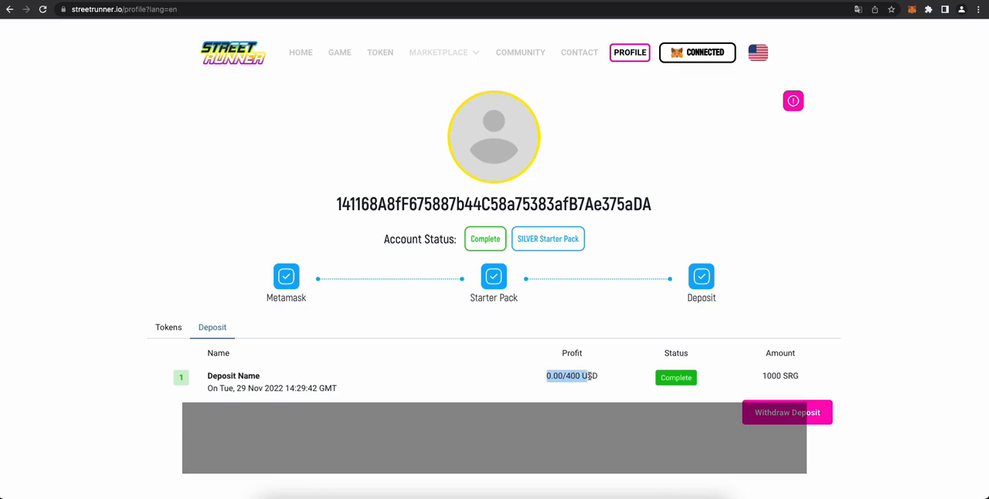